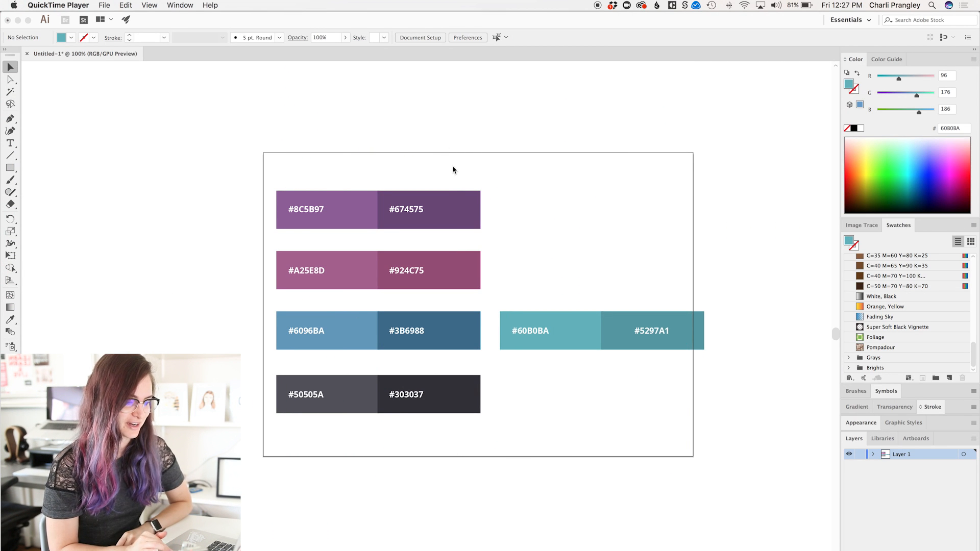
pyautogui.moveTo(354, 263)
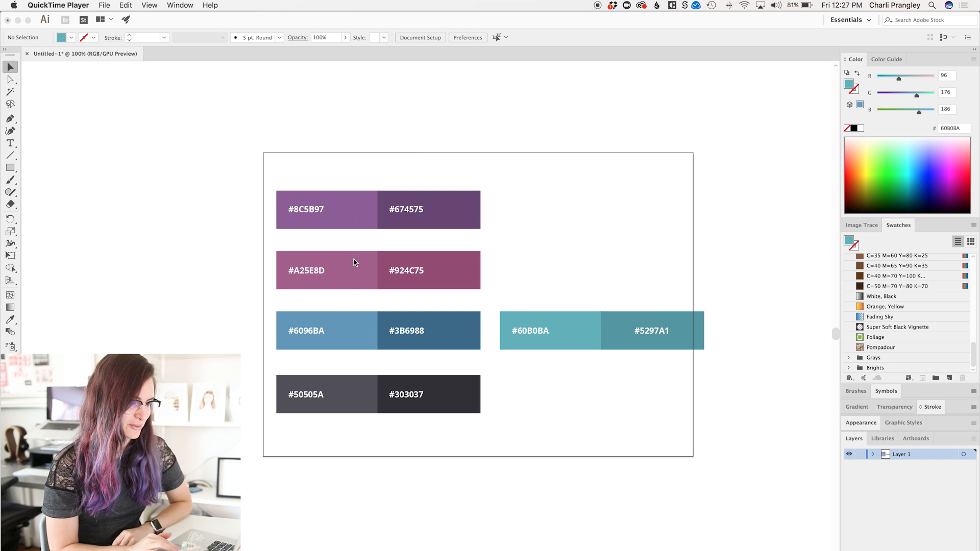
pyautogui.moveTo(342, 419)
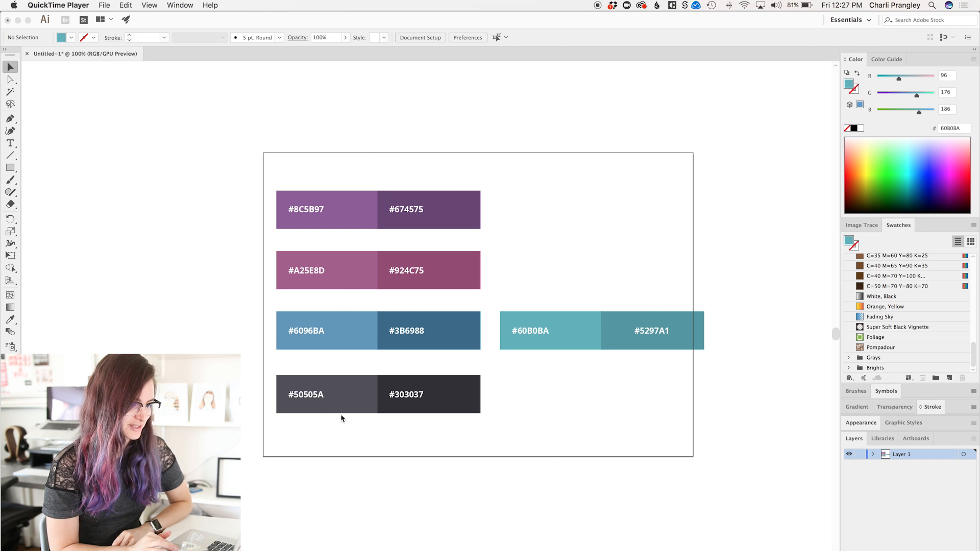
pyautogui.moveTo(498, 412)
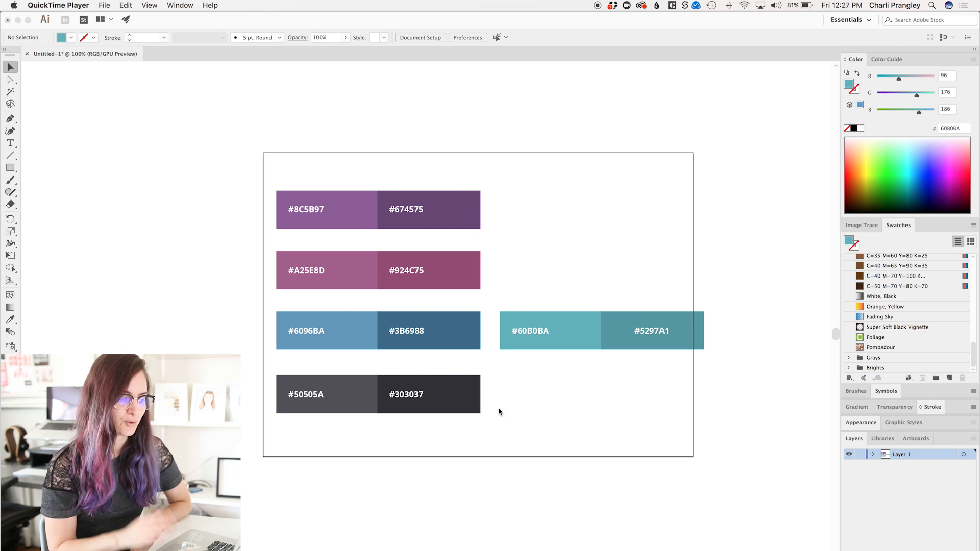
pyautogui.moveTo(426, 301)
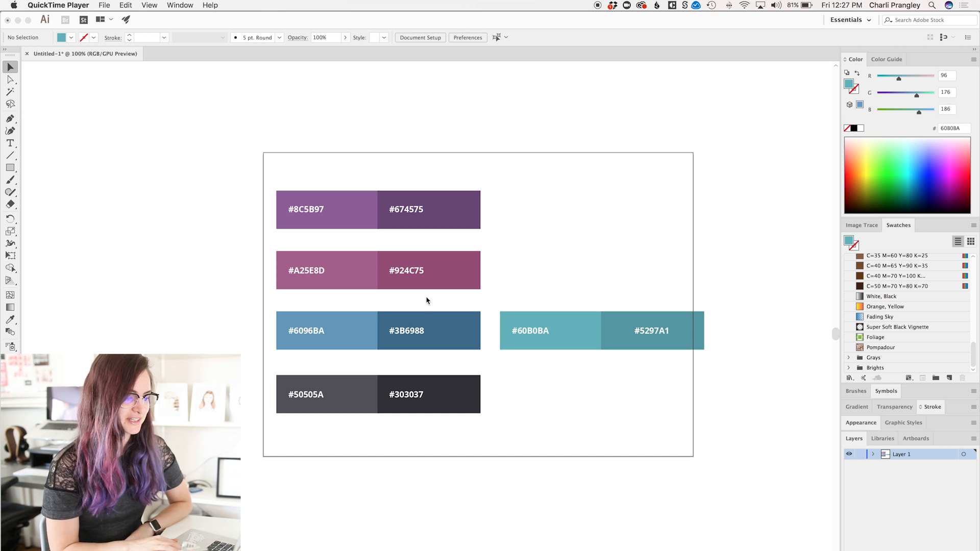
pyautogui.moveTo(946, 377)
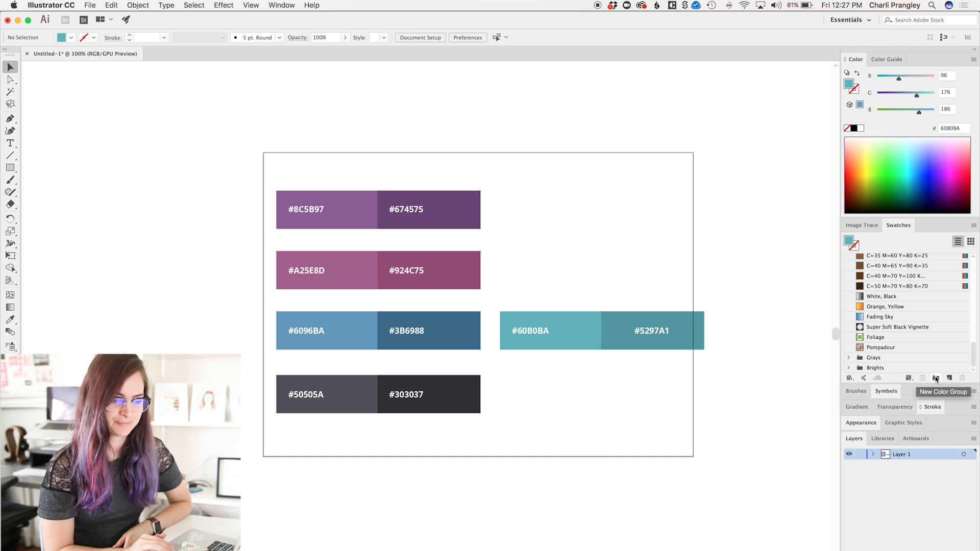
# Step: Create a new swatch colour group named CharliMarieTV and select the #8C5B97 block
pyautogui.click(944, 379)
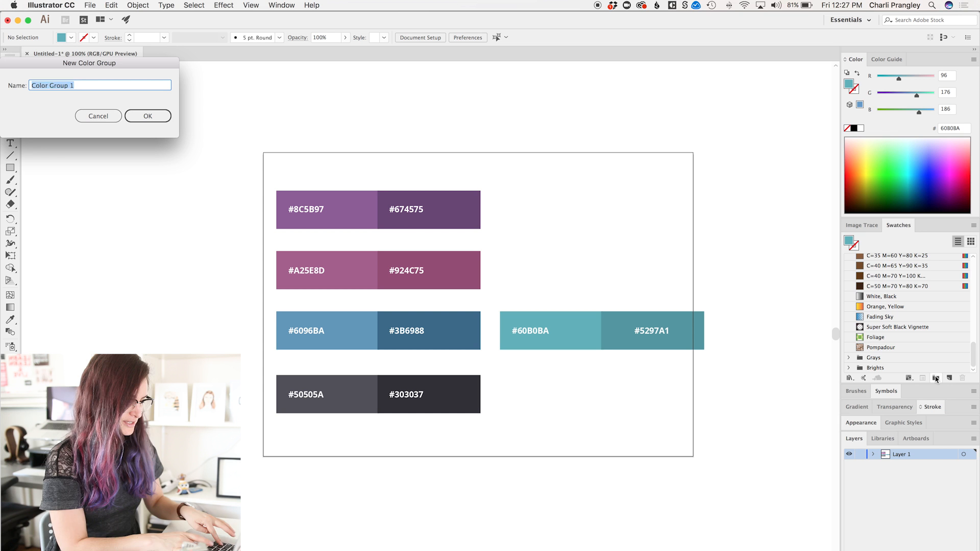
pyautogui.write('CharliMarieTV')
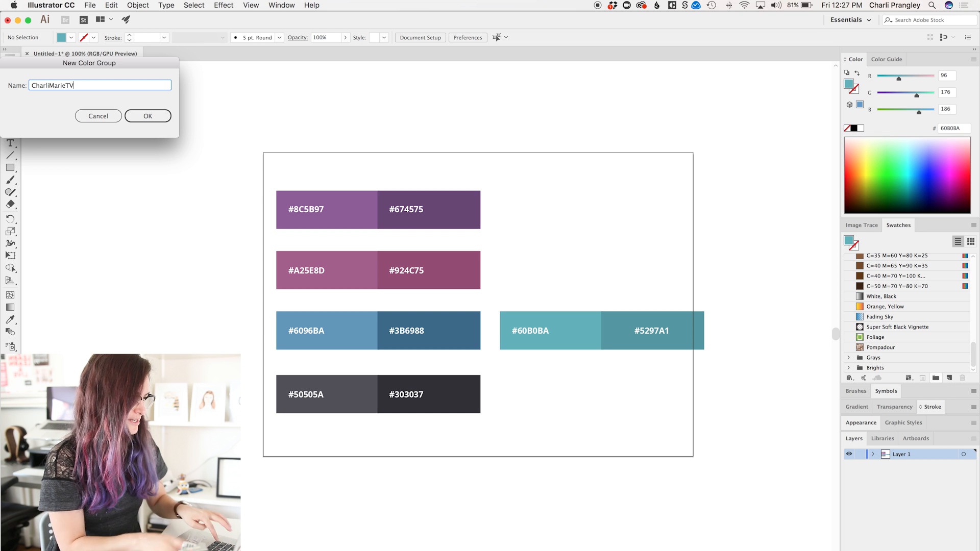
pyautogui.click(147, 116)
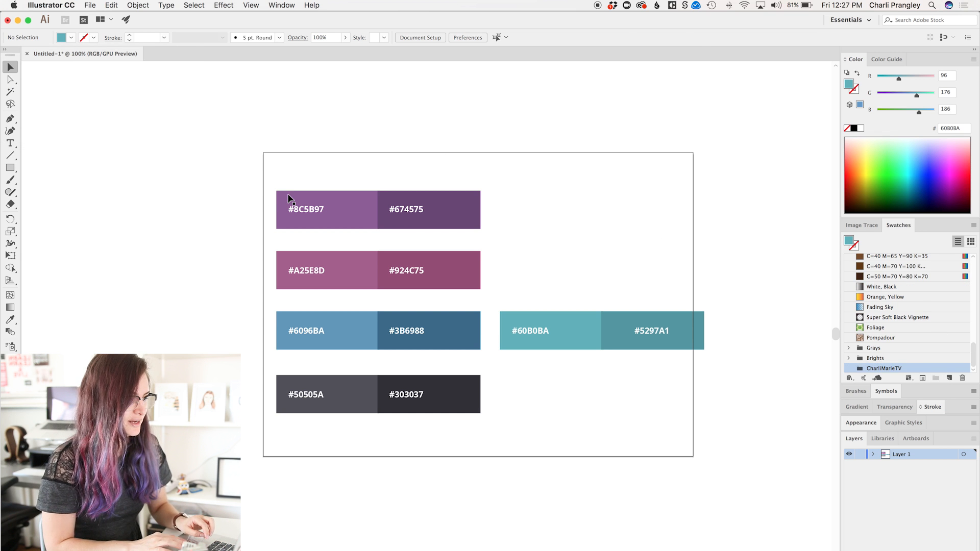
pyautogui.click(327, 209)
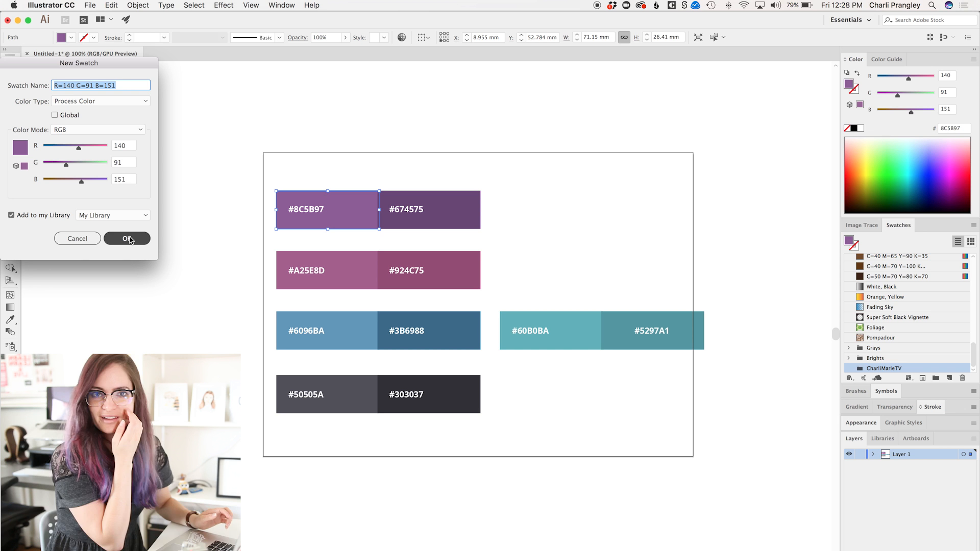
# Step: Add the 8C5B97 swatch, named by its hex code, to the CharliMarieTV group
pyautogui.write('8')
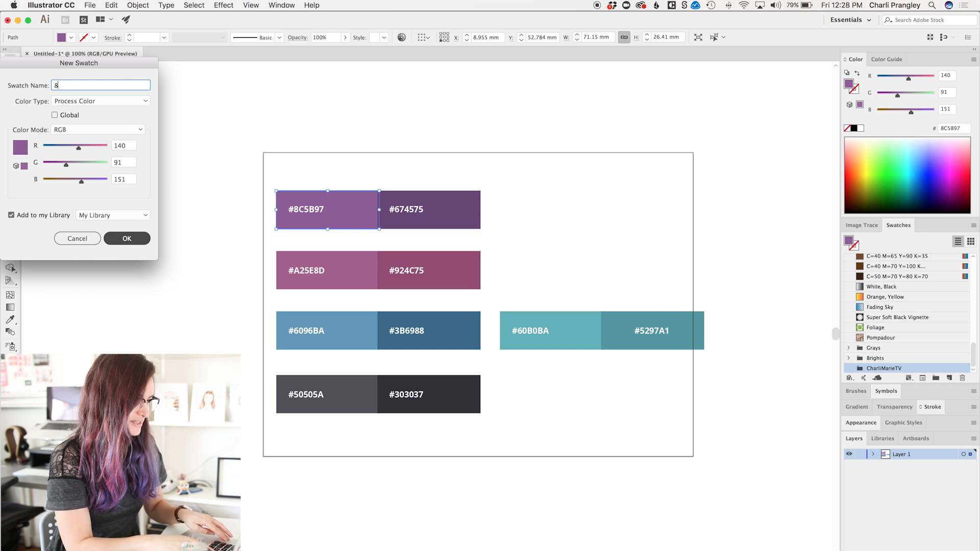
pyautogui.write('C5B97')
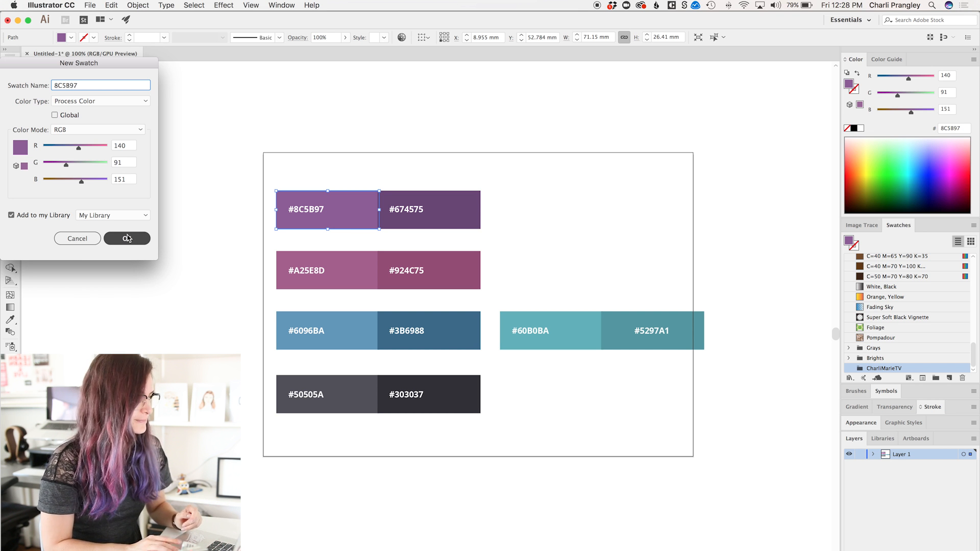
pyautogui.click(127, 238)
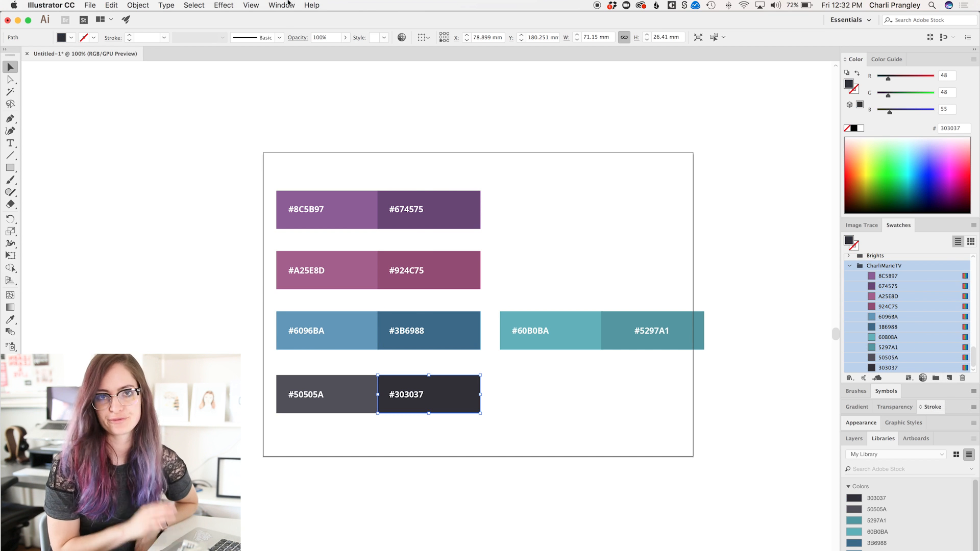
pyautogui.click(280, 5)
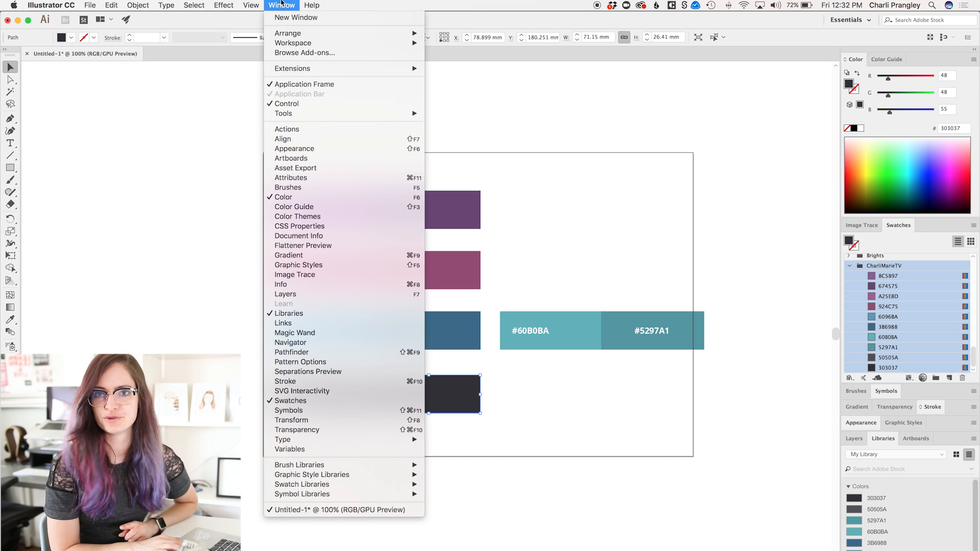
pyautogui.moveTo(717, 310)
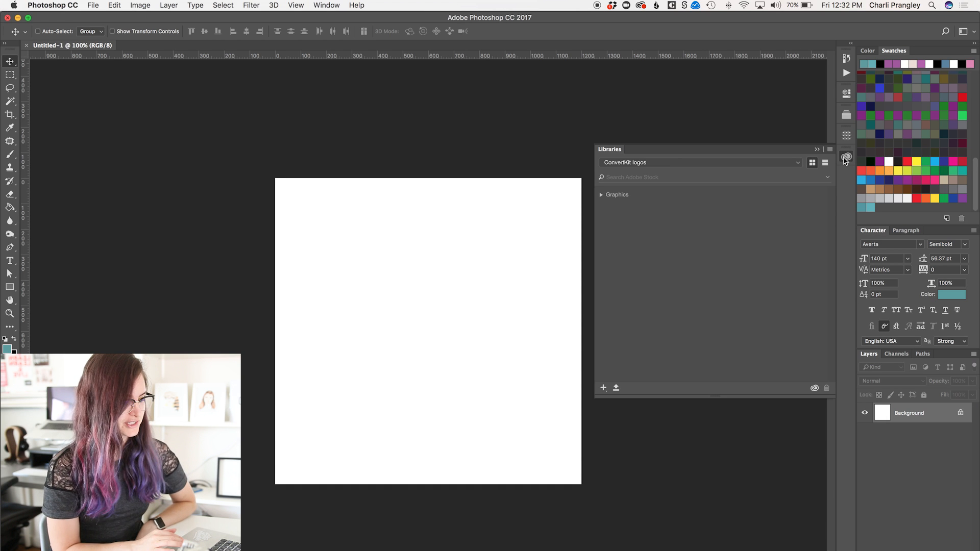
# Step: Switch the Photoshop Libraries panel to My Library
pyautogui.click(699, 162)
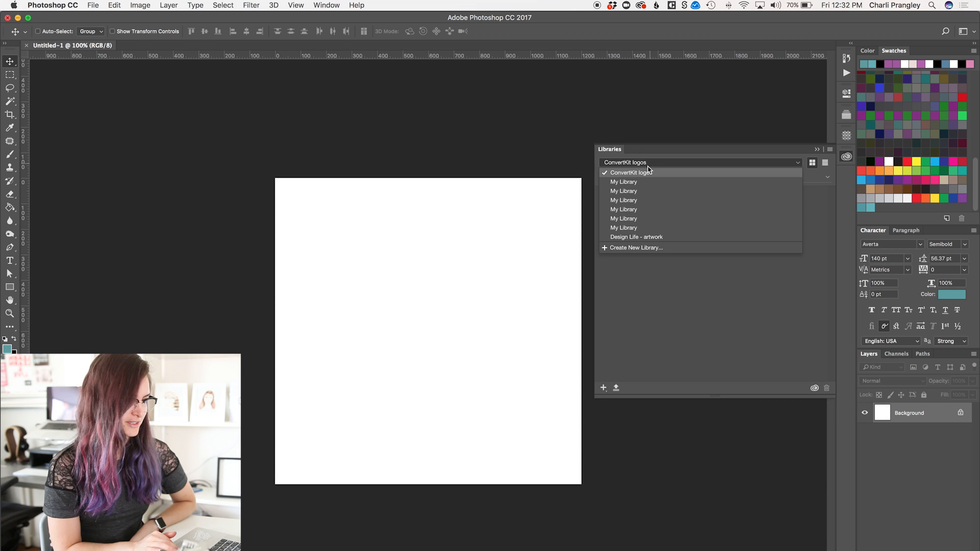
pyautogui.moveTo(631, 189)
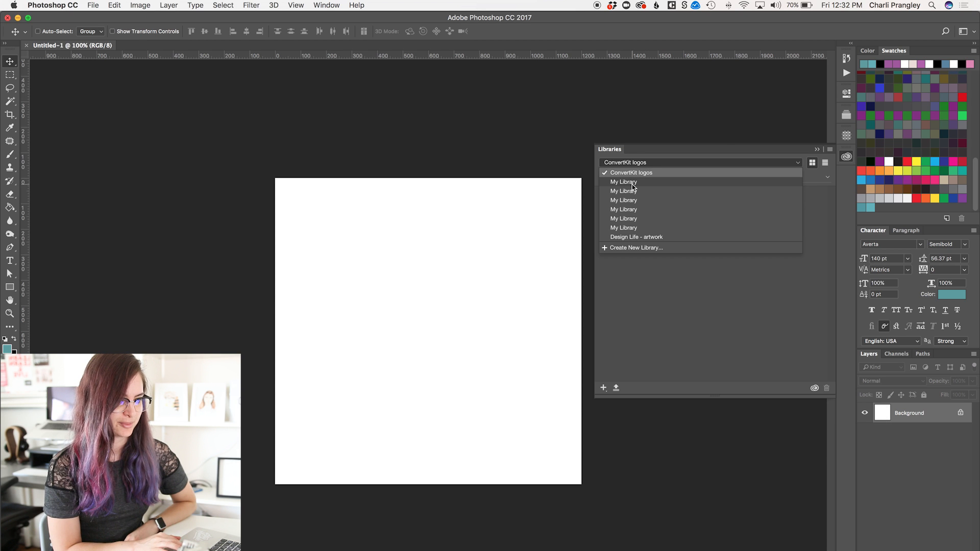
pyautogui.click(624, 182)
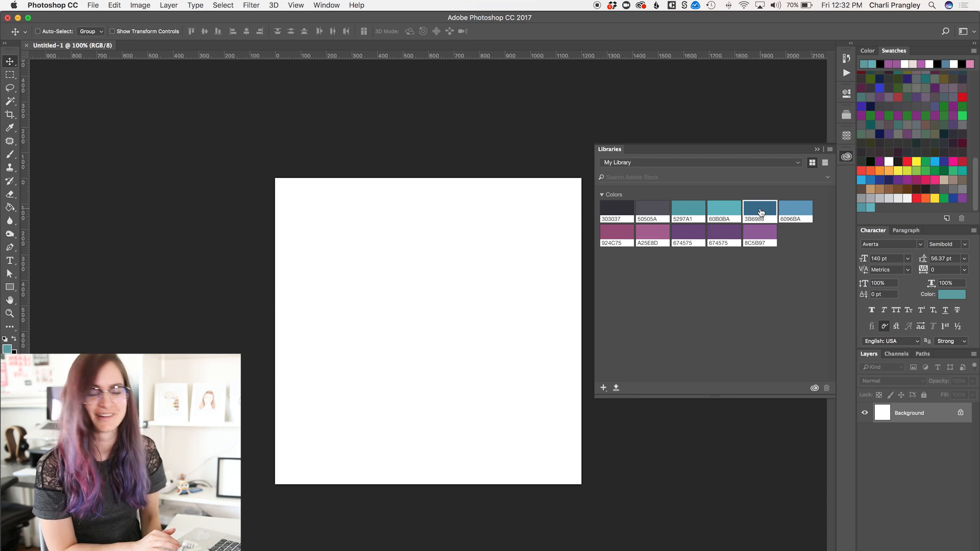
pyautogui.moveTo(760, 212)
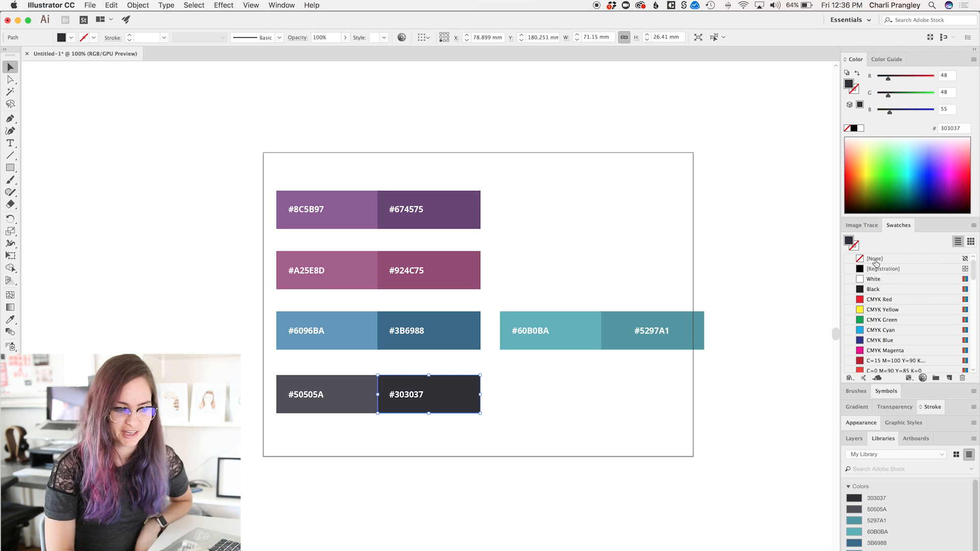
pyautogui.moveTo(882, 268)
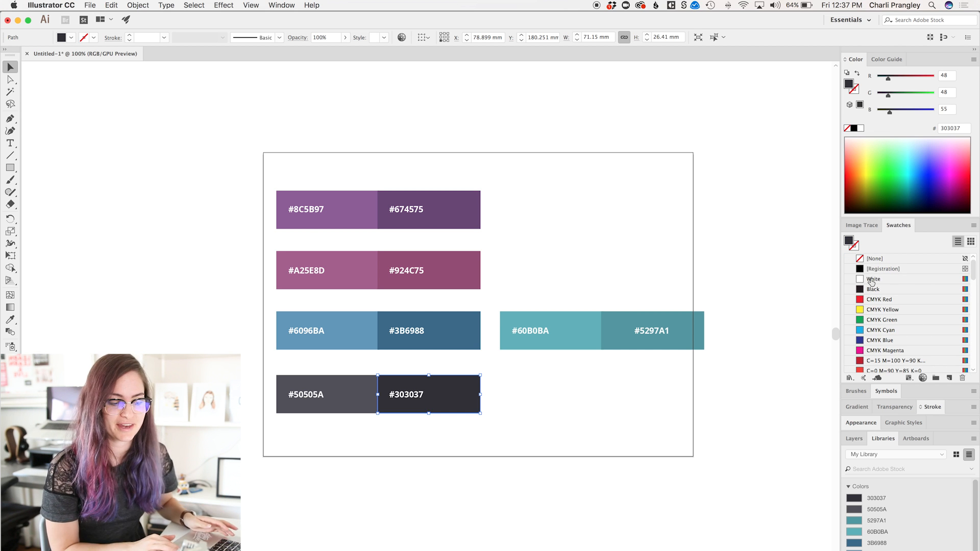
# Step: Apply the White swatch to the #303037 block, then select the CharliMarieTV swatch group
pyautogui.click(872, 279)
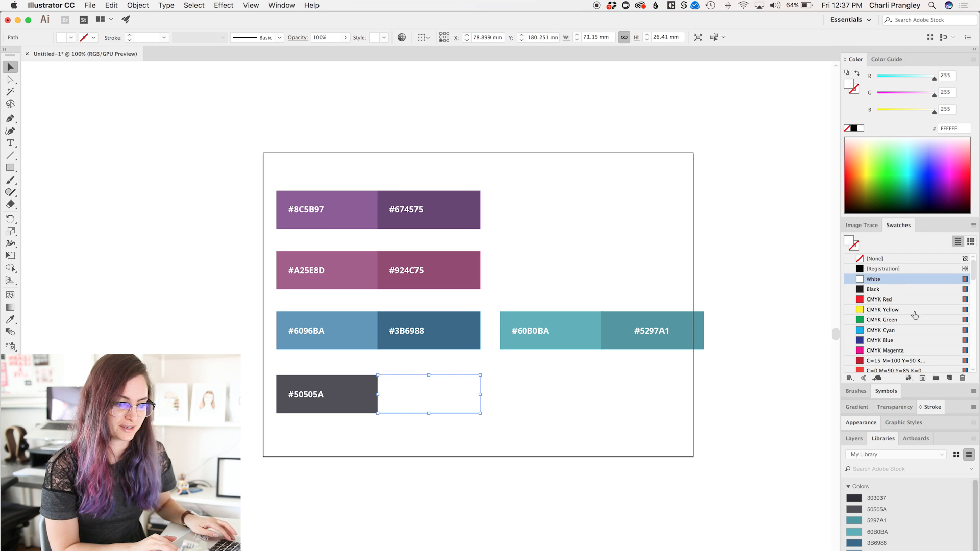
pyautogui.scroll(-3)
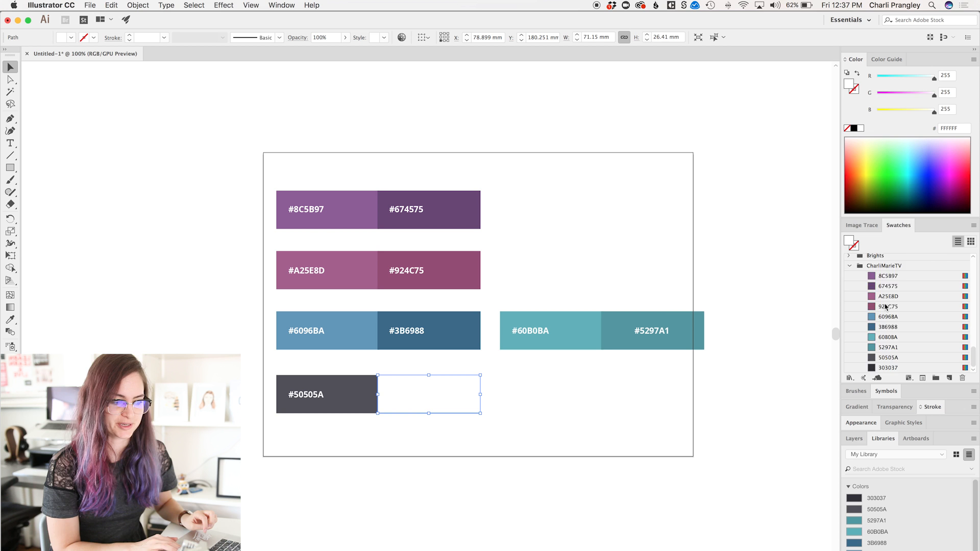
pyautogui.click(848, 265)
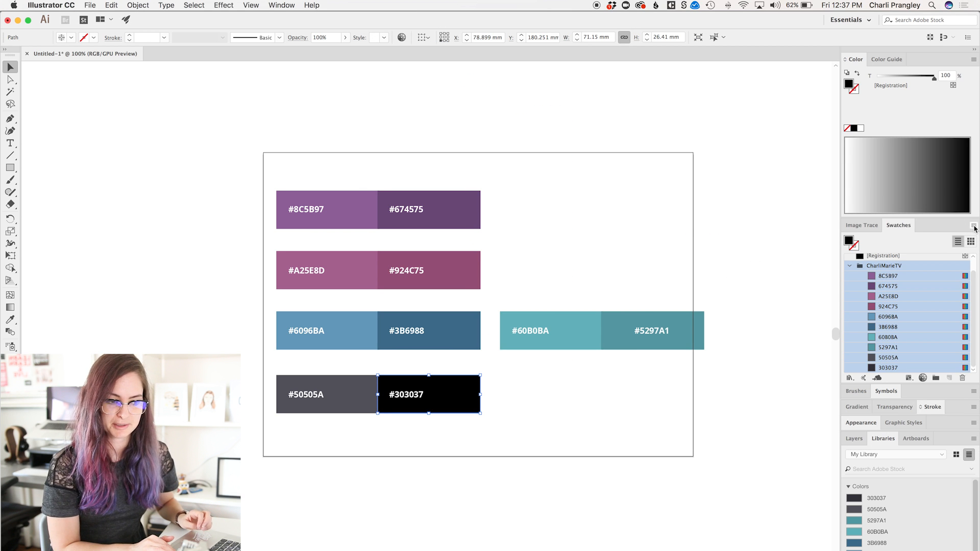
# Step: Save the CharliMarieTV swatches for exchange to the Desktop as 'Charli', accepting the warning
pyautogui.click(973, 240)
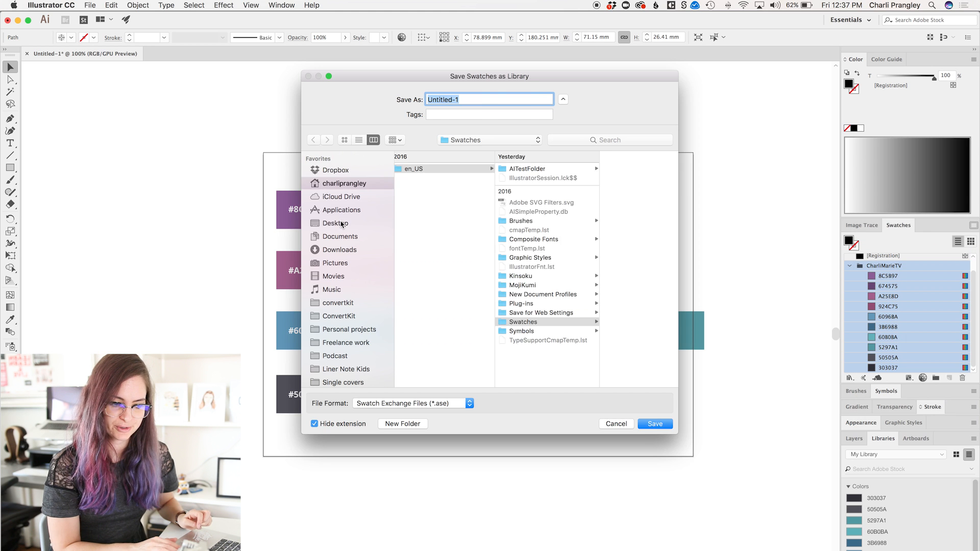
pyautogui.click(334, 223)
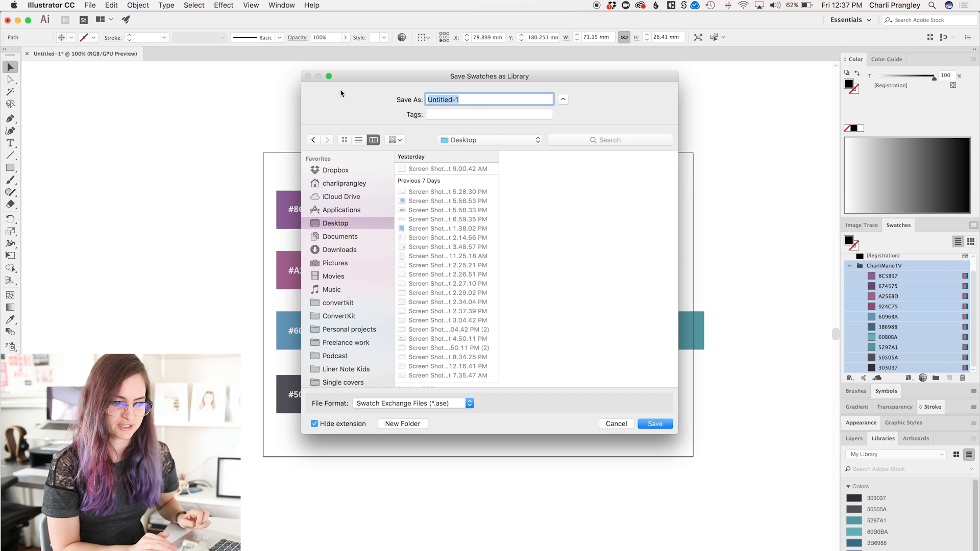
pyautogui.write('Charli')
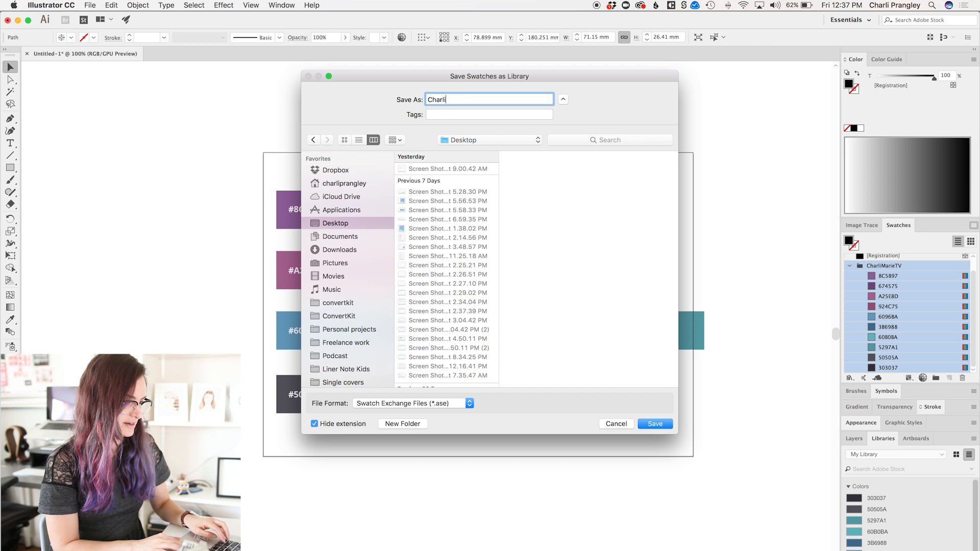
pyautogui.click(655, 423)
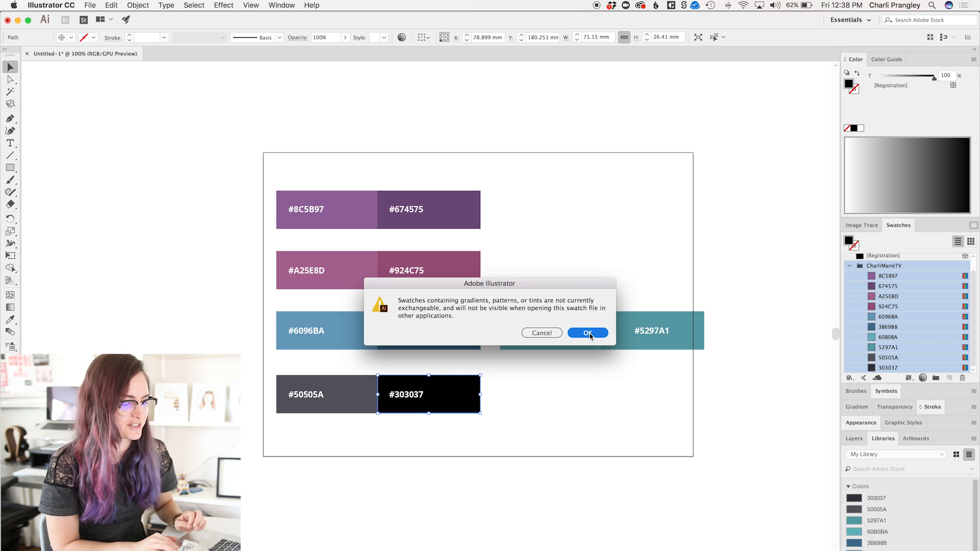
pyautogui.click(589, 333)
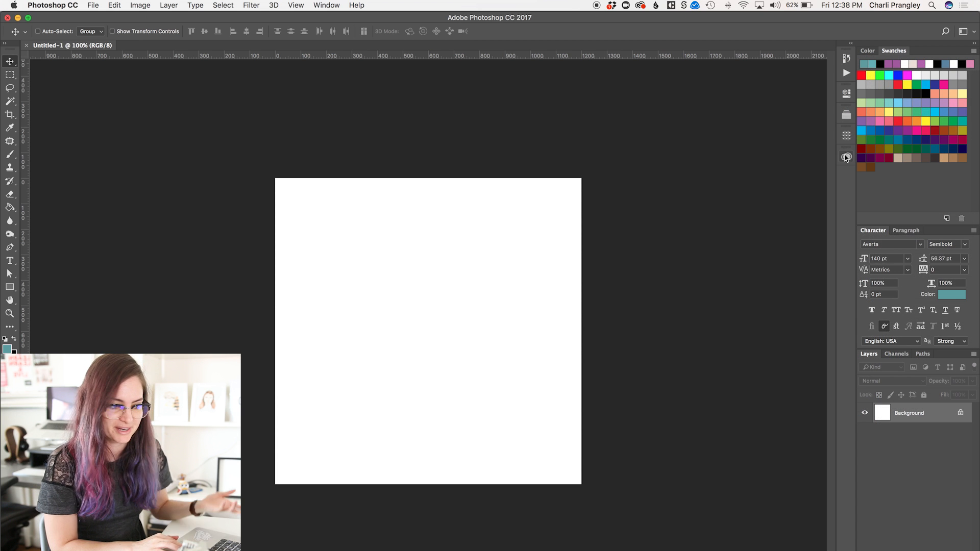
# Step: Load CharliMarieTV.ase from the Desktop into Photoshop's swatches
pyautogui.click(846, 157)
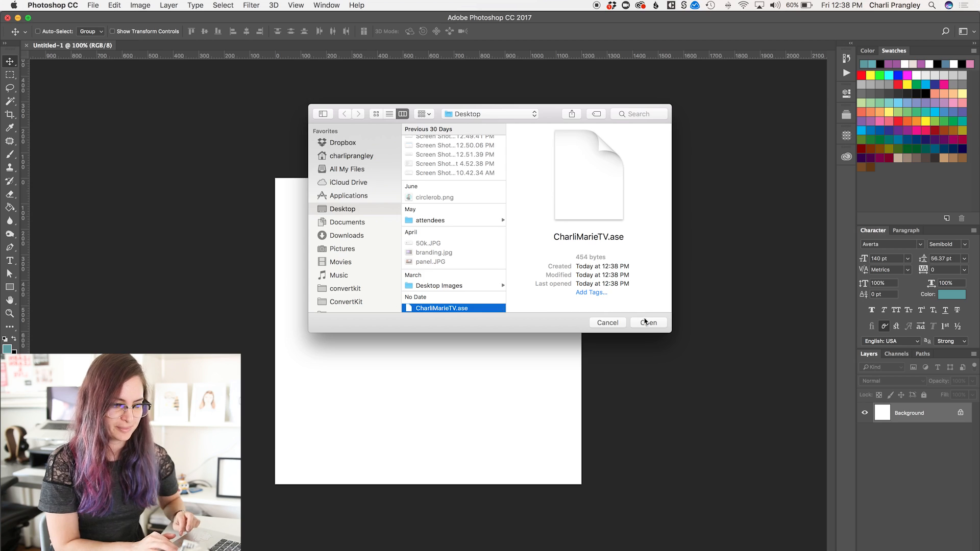
pyautogui.click(649, 322)
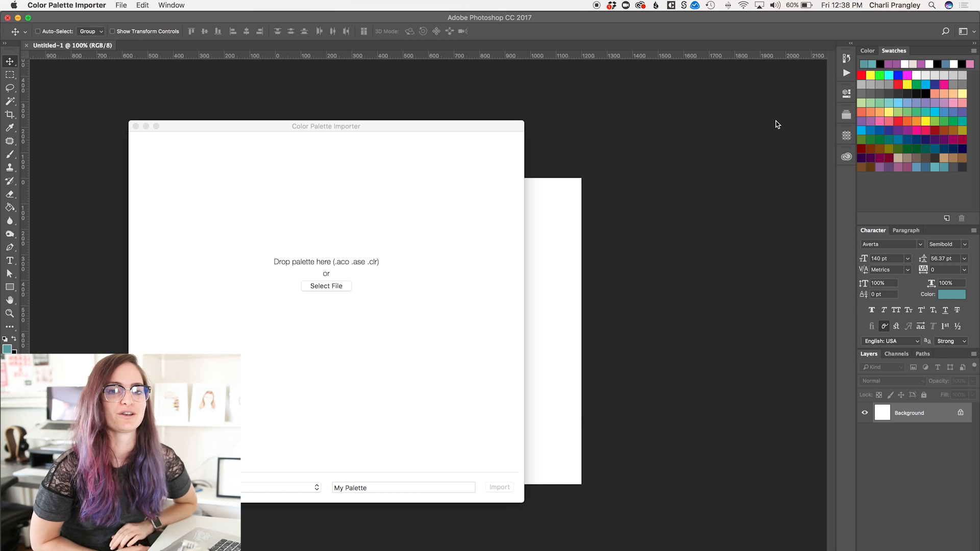
pyautogui.moveTo(409, 133)
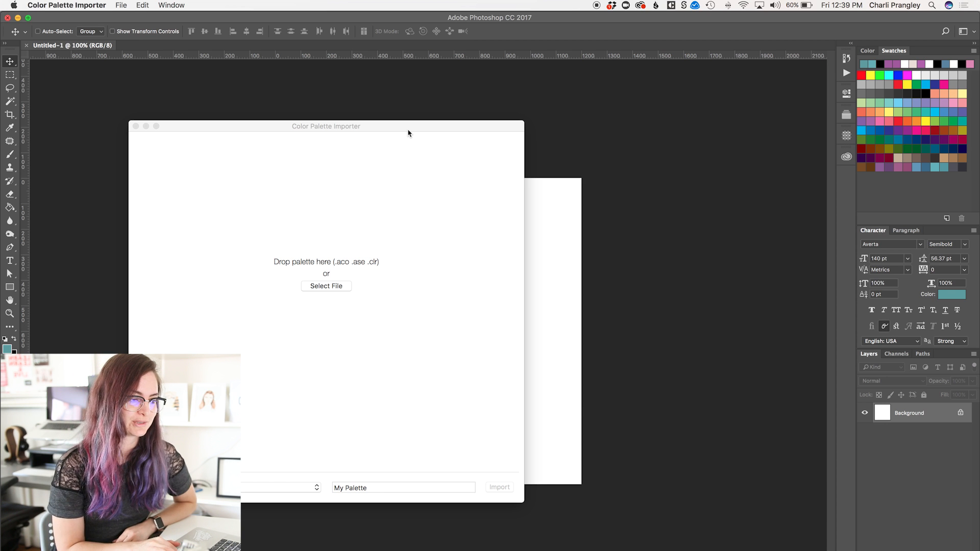
# Step: Launch Color Palette Importer to show its drop-palette window
pyautogui.click(326, 286)
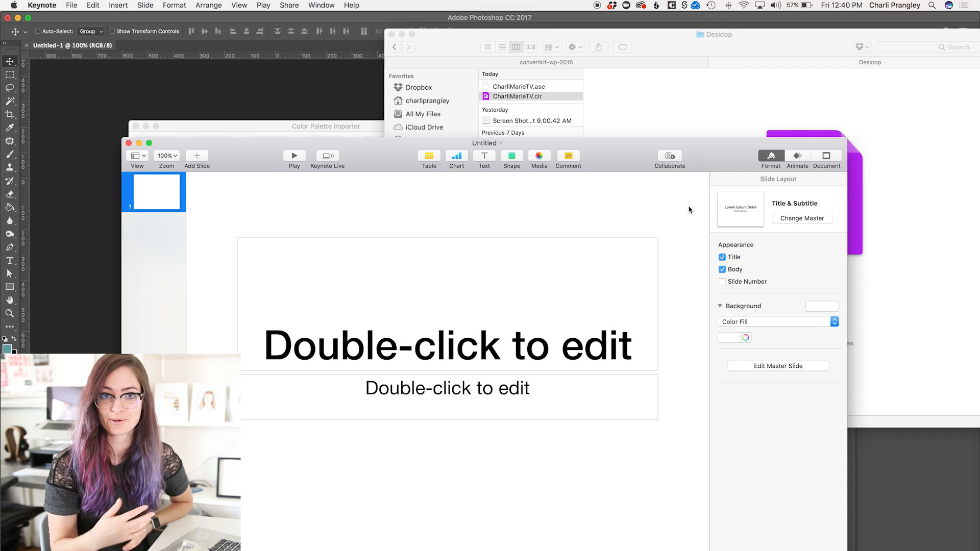
# Step: Show Keynote's background colours and choose Open from the colour palettes gear menu
pyautogui.click(746, 337)
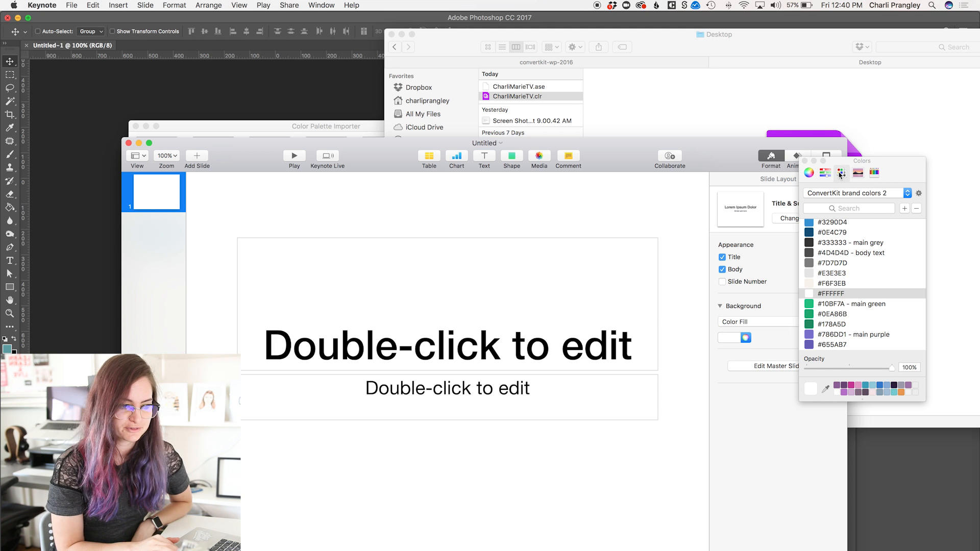
pyautogui.moveTo(841, 173)
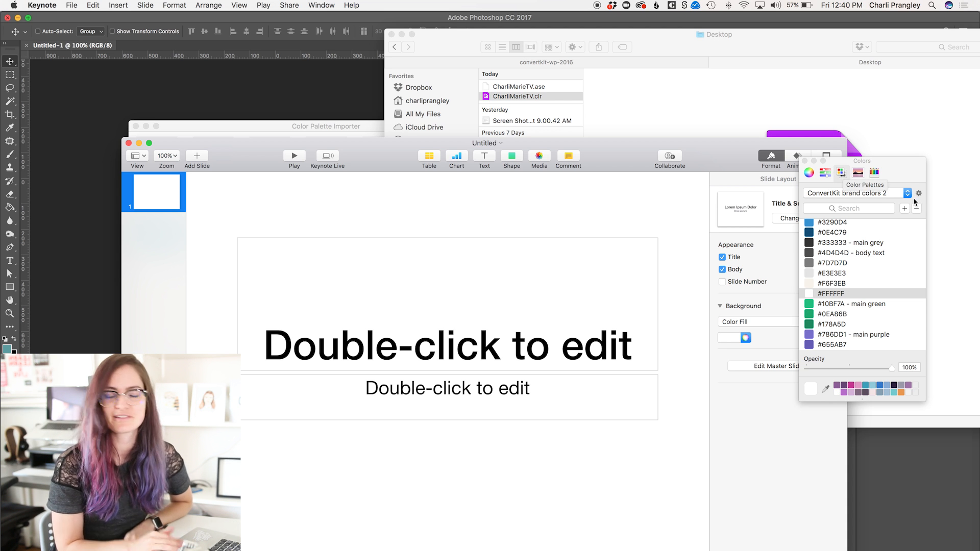
pyautogui.click(918, 193)
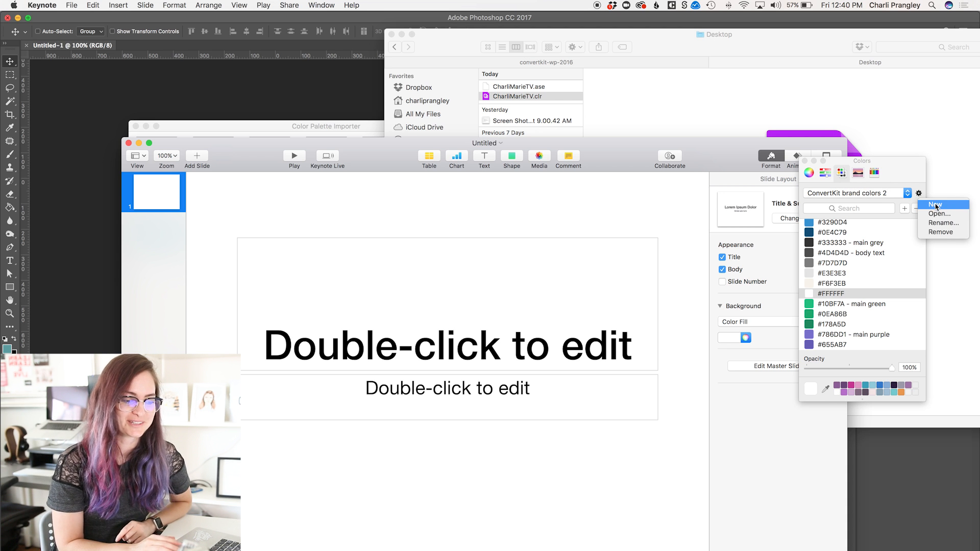
pyautogui.click(938, 204)
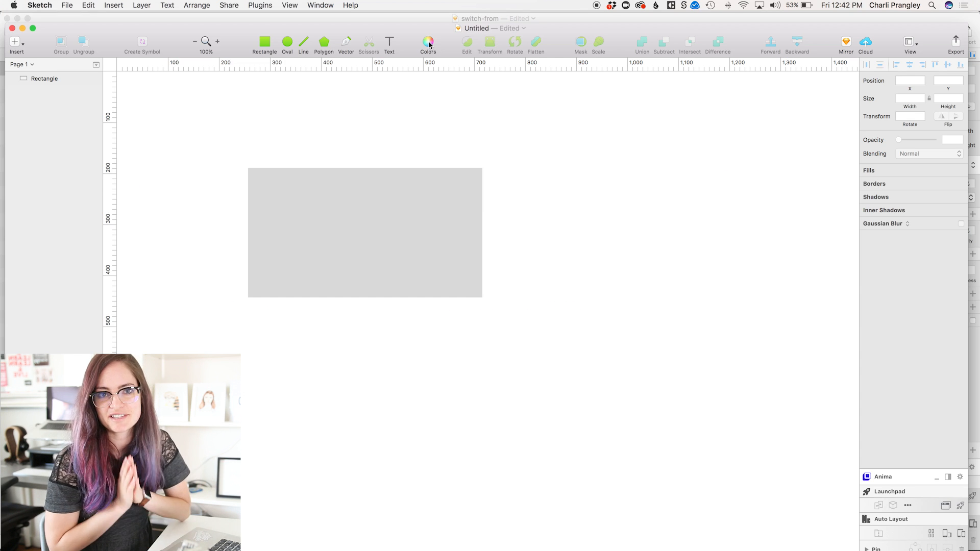
# Step: Select the grey rectangle in the Sketch document
pyautogui.click(428, 43)
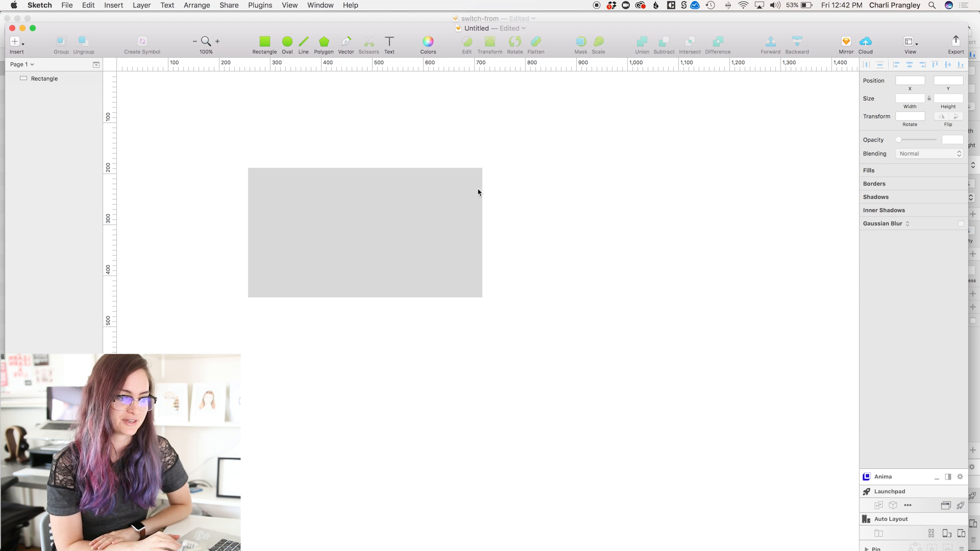
pyautogui.click(881, 223)
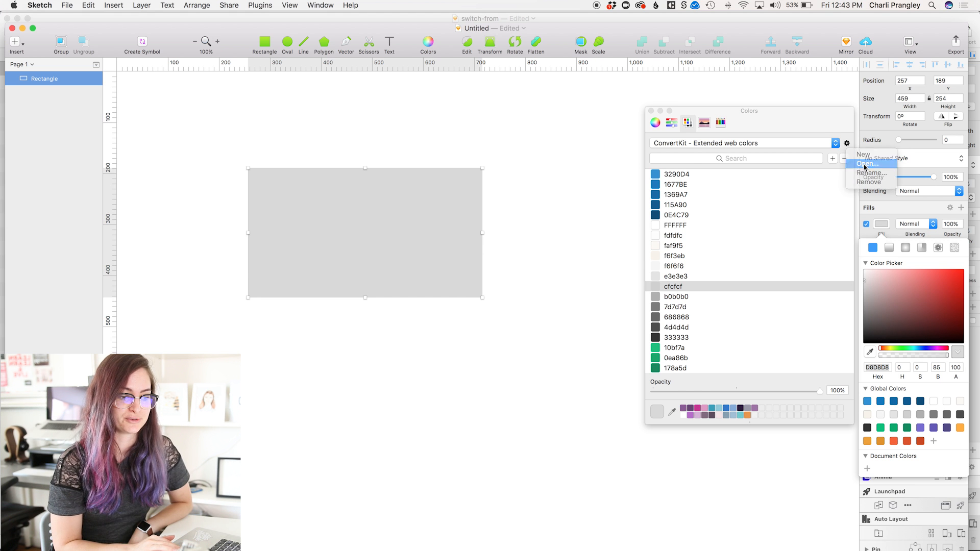
# Step: Open the saved CharliMarieTV palette file and apply a brand colour to a rectangle
pyautogui.click(863, 163)
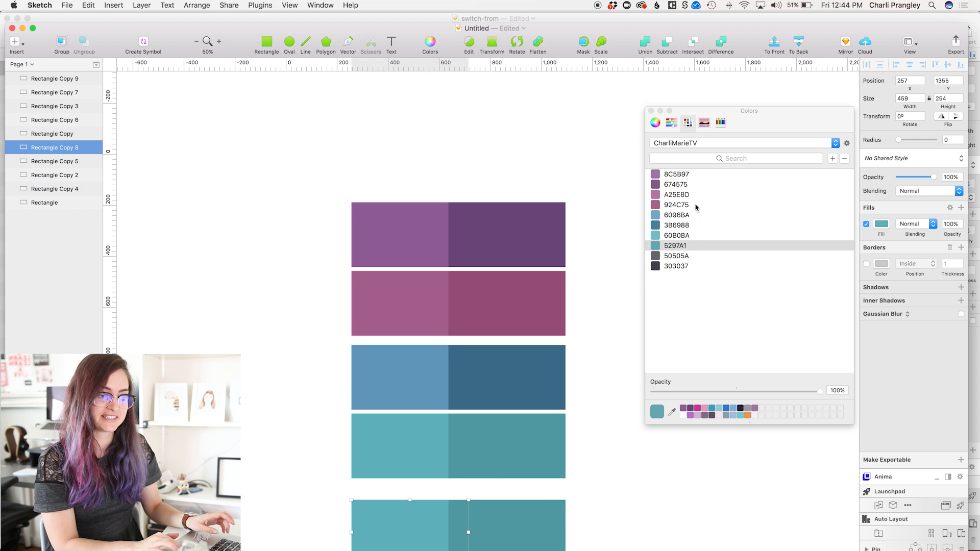
pyautogui.click(676, 256)
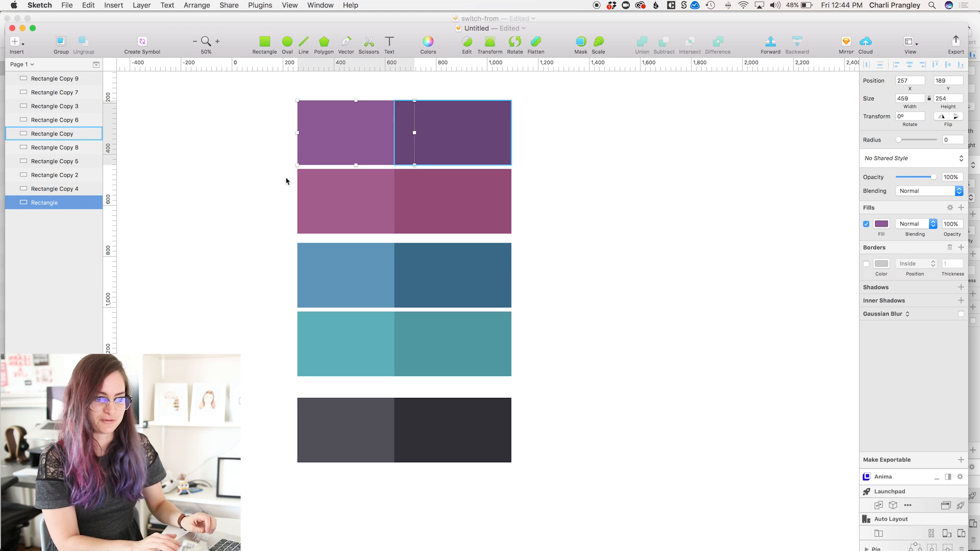
# Step: Add the rectangles' brand colours, including the dark greys, to Sketch's Document Colors
pyautogui.click(881, 224)
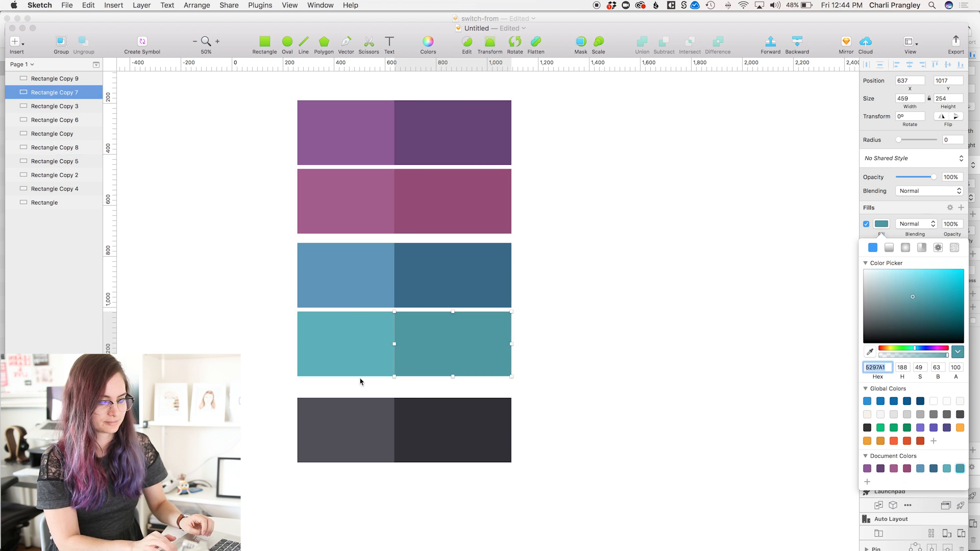
pyautogui.click(452, 437)
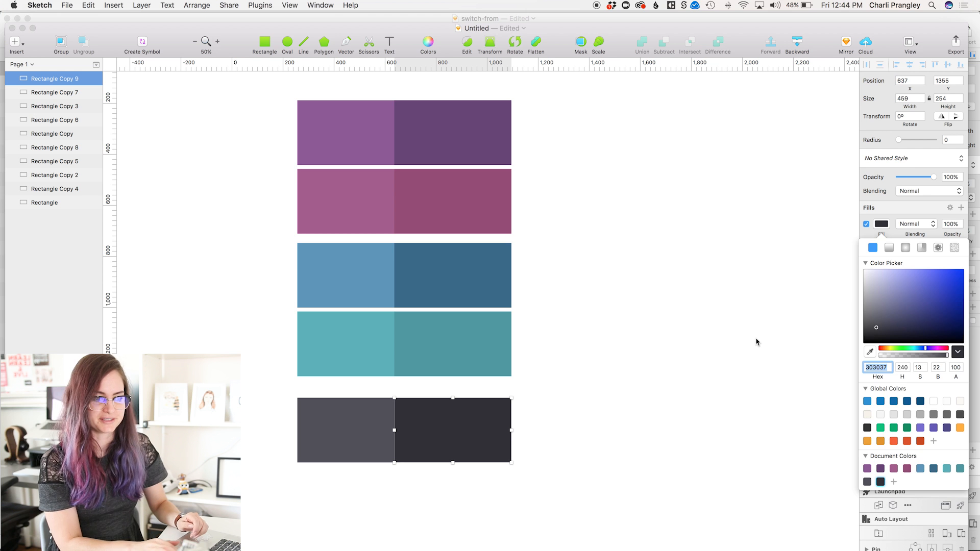
pyautogui.click(882, 224)
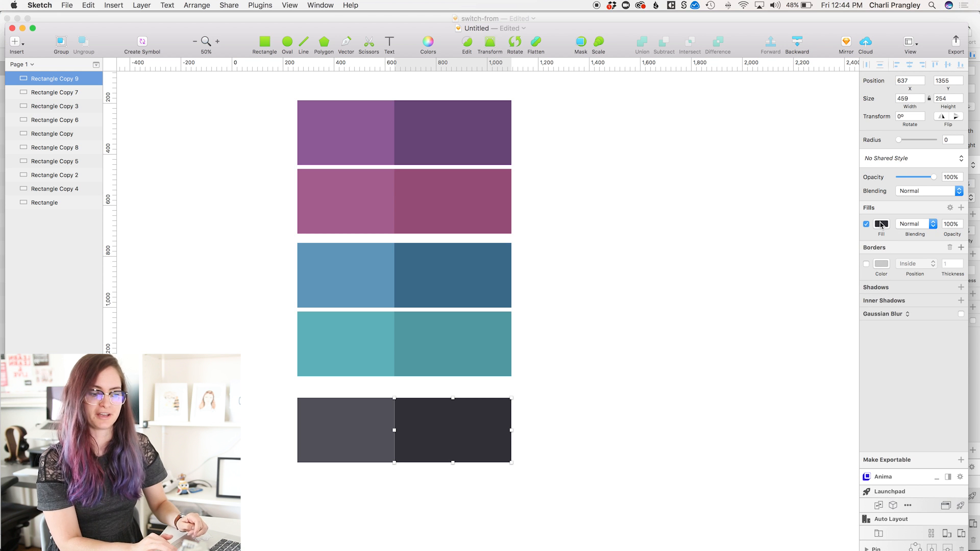
pyautogui.click(881, 223)
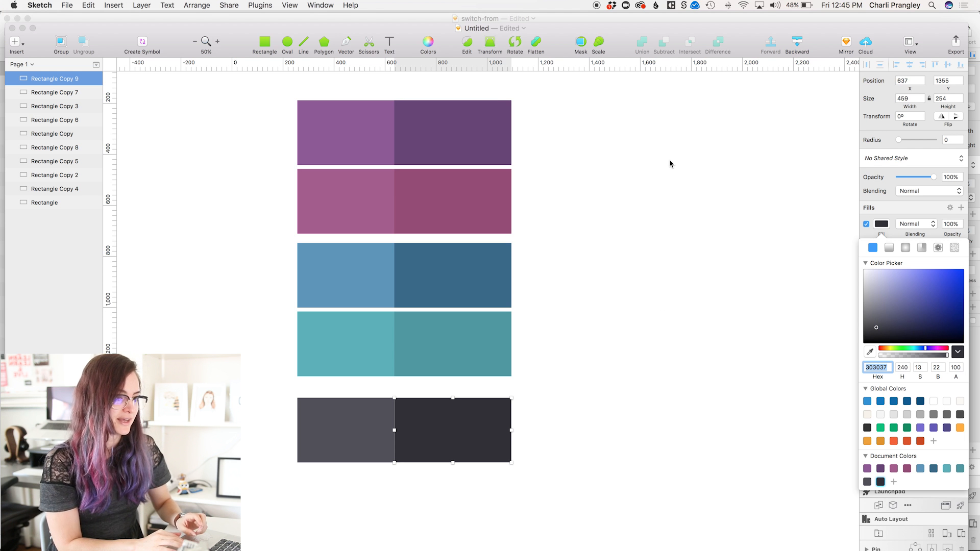
pyautogui.moveTo(270, 126)
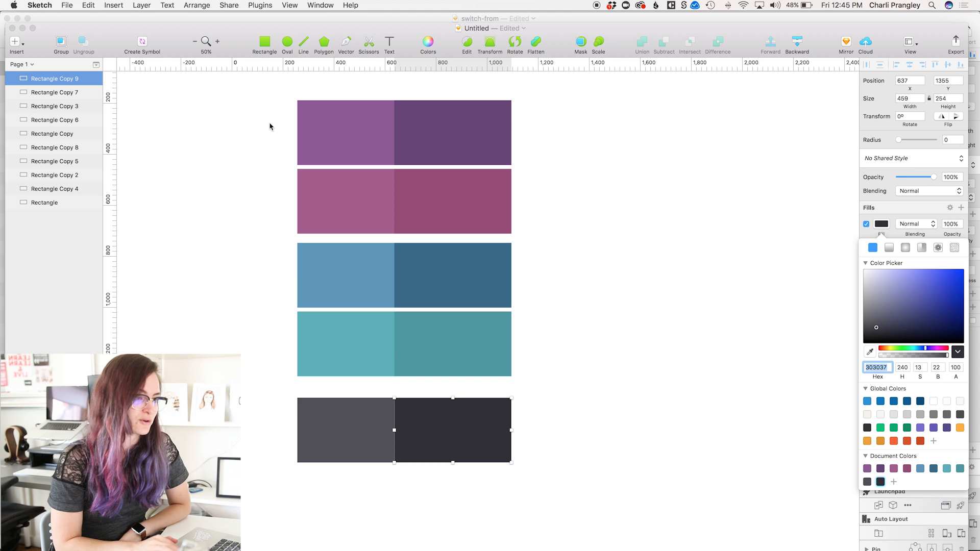
# Step: Save the document colours as a palette file via Plugins > Sketch Palettes
pyautogui.click(289, 5)
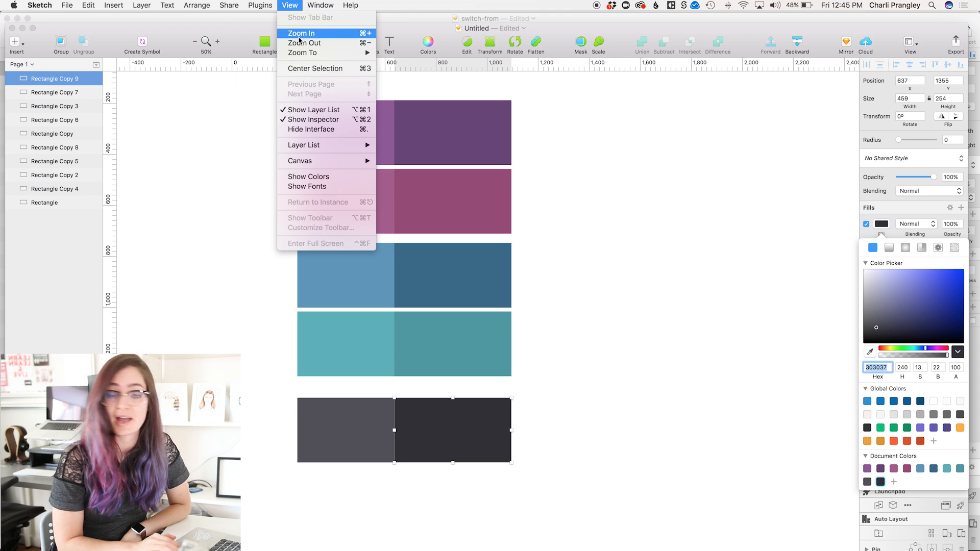
pyautogui.click(260, 5)
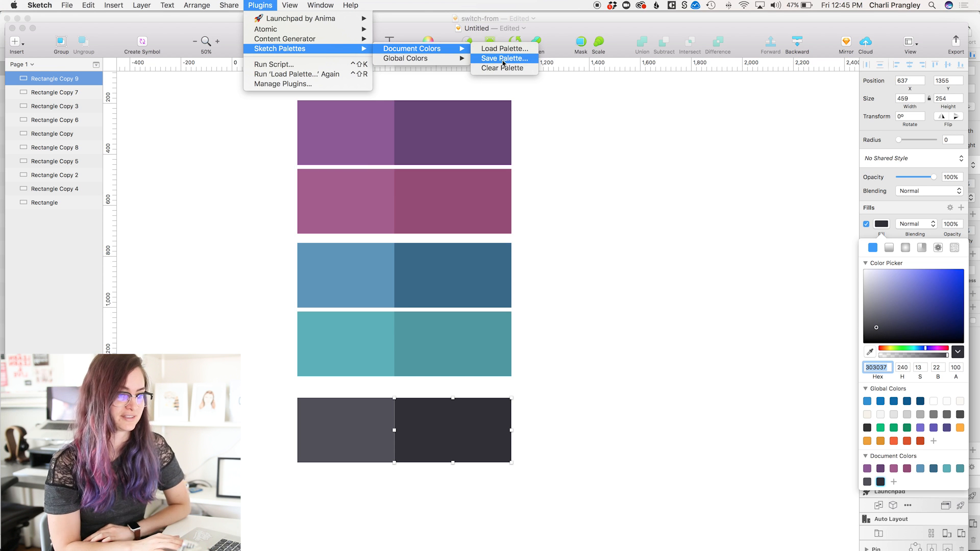
pyautogui.click(504, 58)
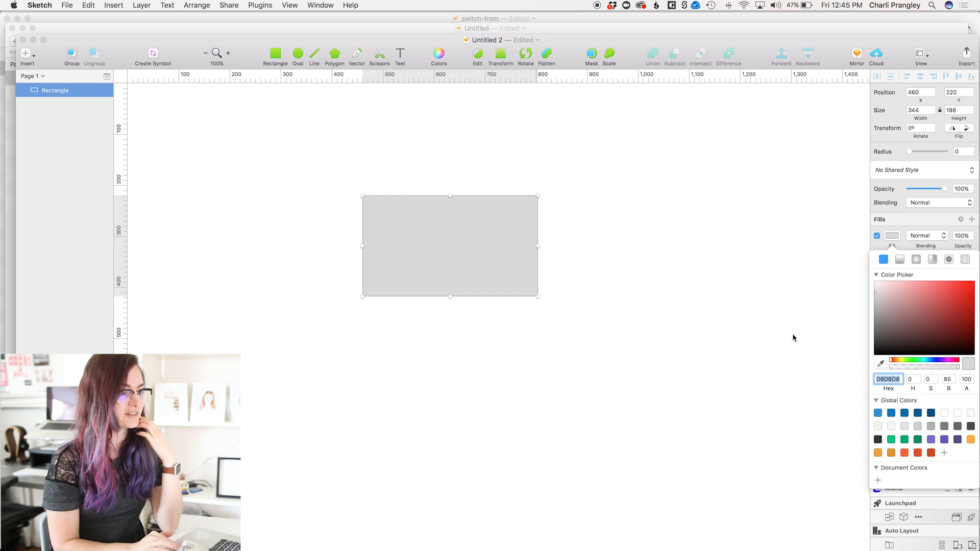
# Step: Load charlimarietv.sketchpalette into the new document's colours and check them in the fill picker
pyautogui.click(268, 5)
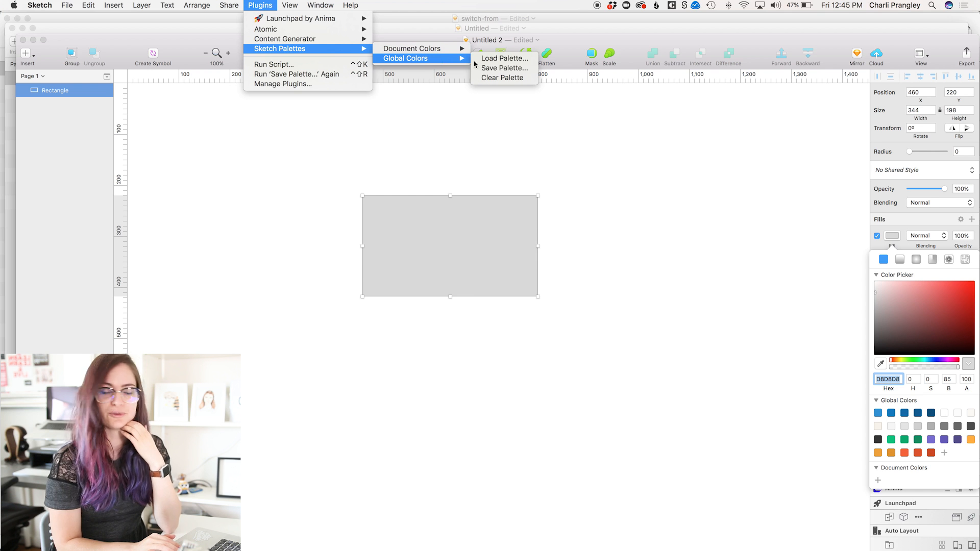
pyautogui.moveTo(504, 58)
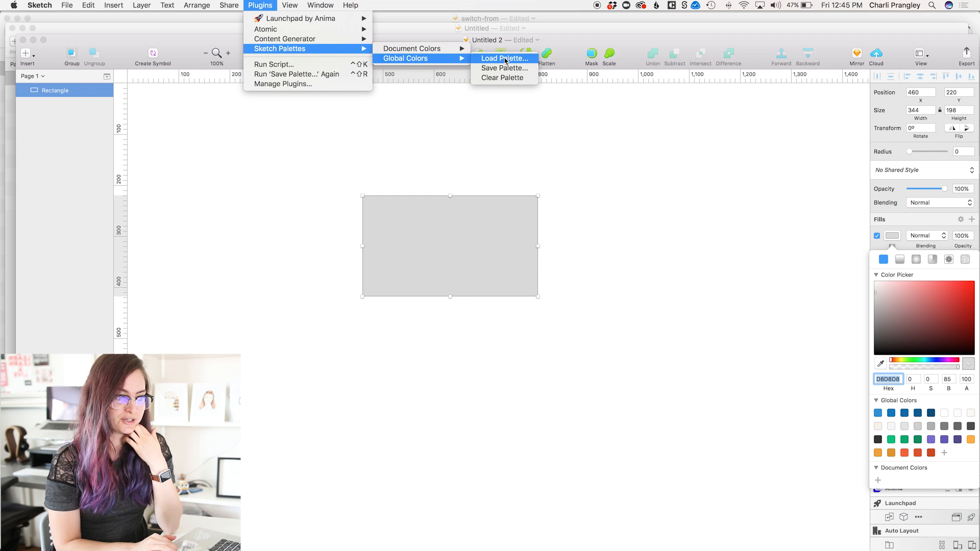
pyautogui.moveTo(411, 49)
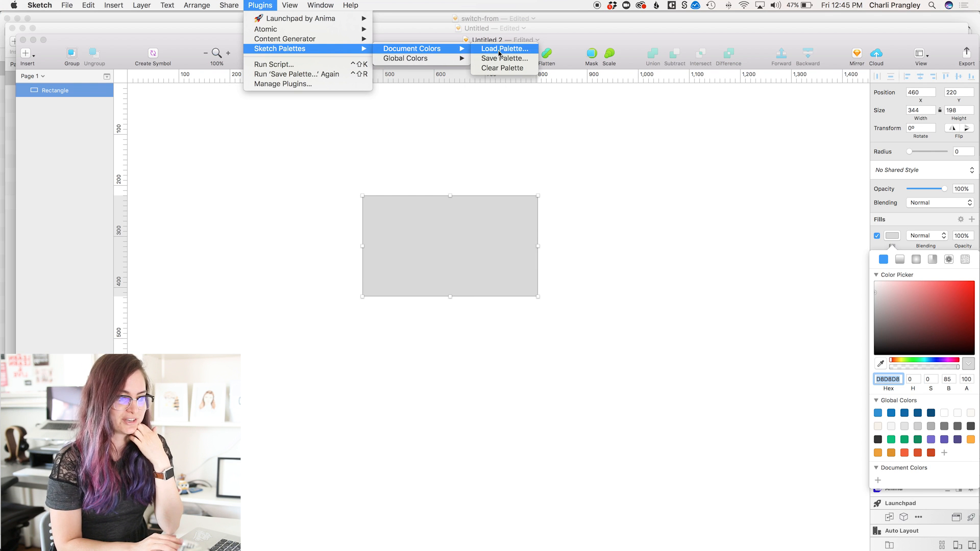
pyautogui.click(505, 48)
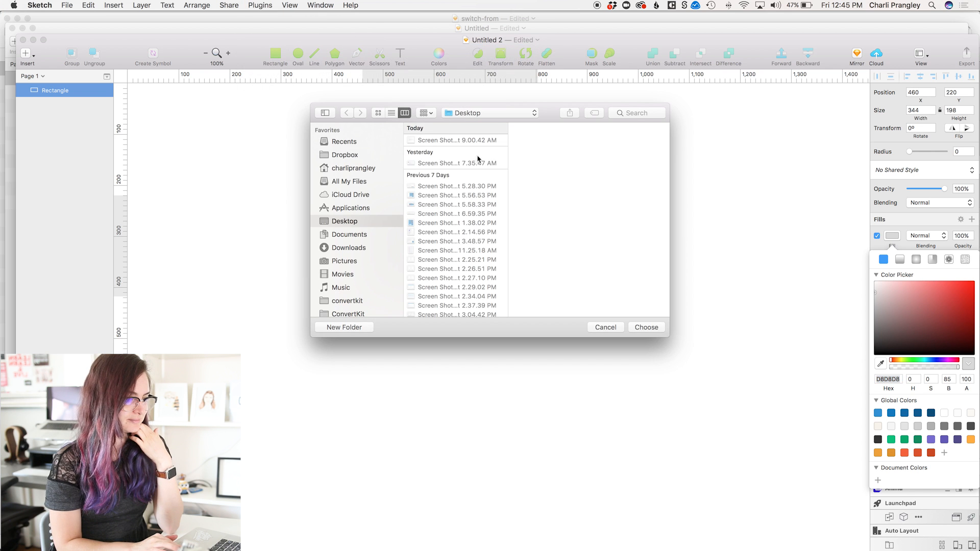
pyautogui.scroll(-3)
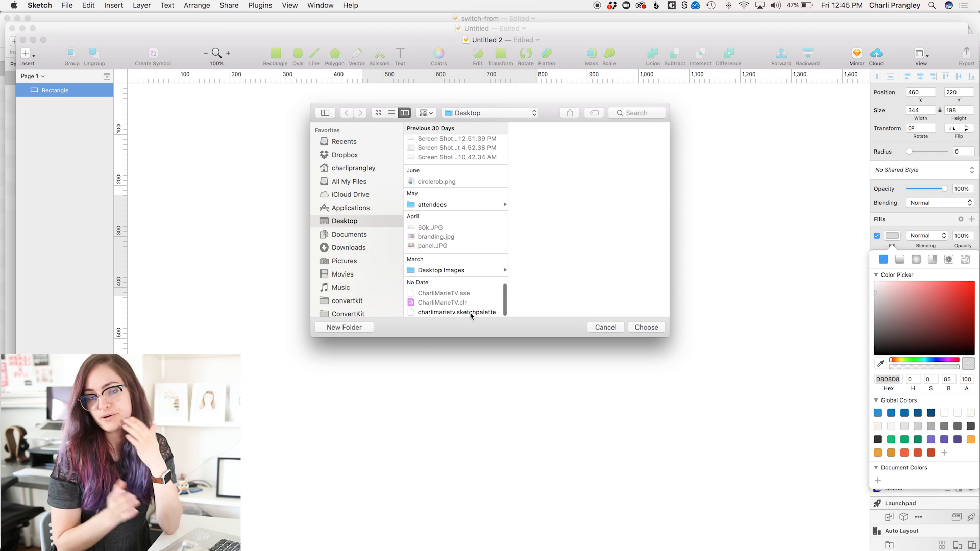
pyautogui.click(605, 327)
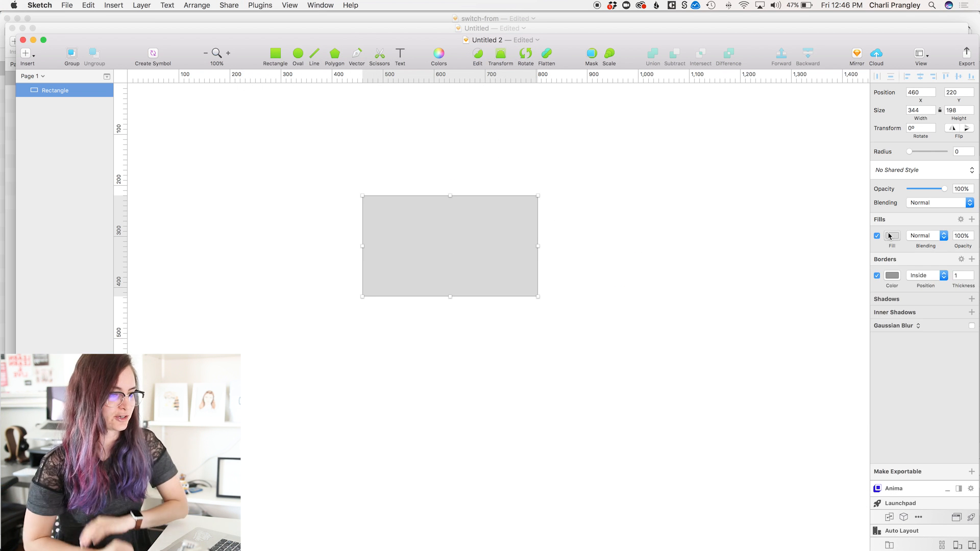
pyautogui.click(892, 235)
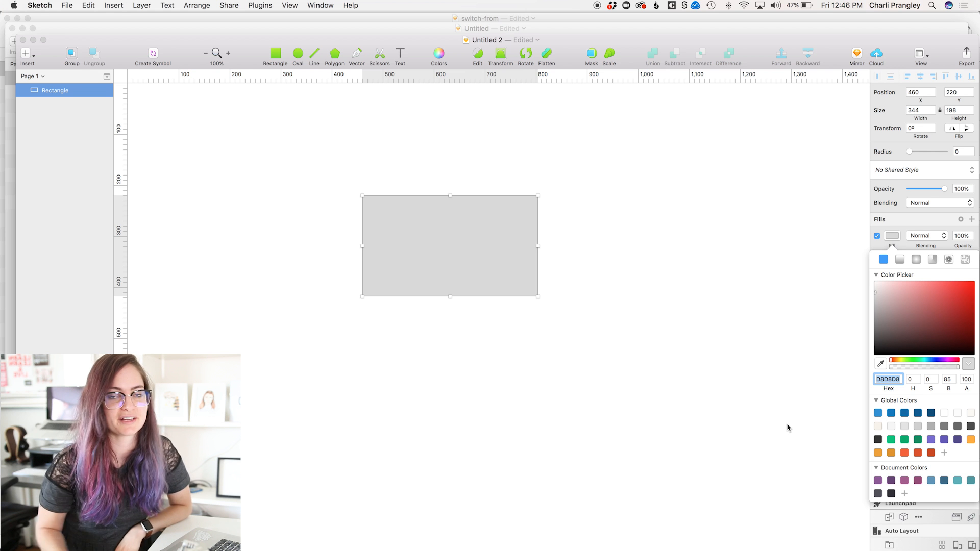